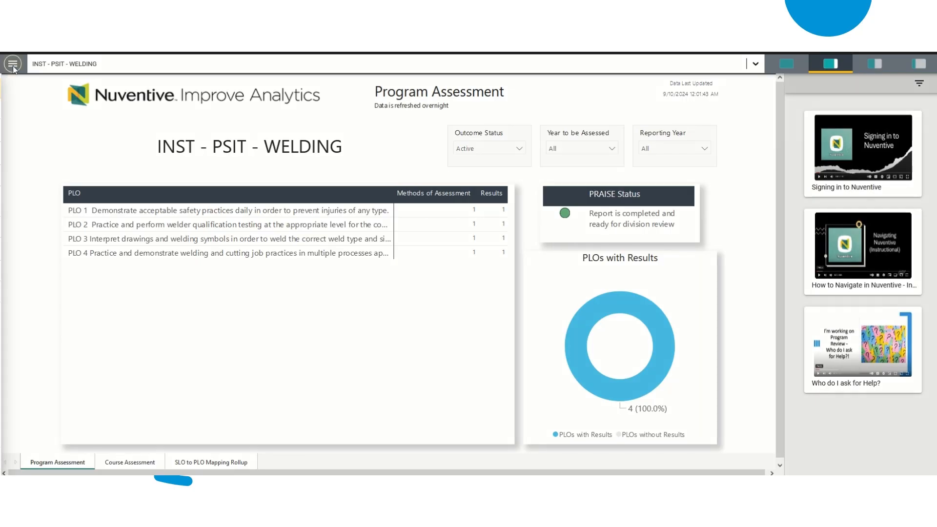
# - Use the hamburger menu to reach Program Goals and start a new update for the FY21-22 goal
pyautogui.click(13, 65)
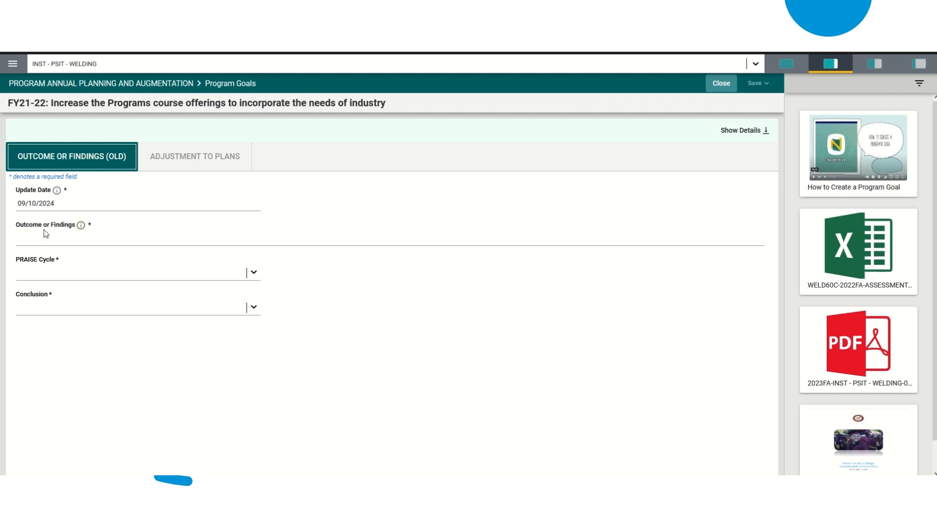
# - Choose 2024 (Year 1 of 2024-2027 Cycle) as the update's PRAISE cycle
pyautogui.click(253, 307)
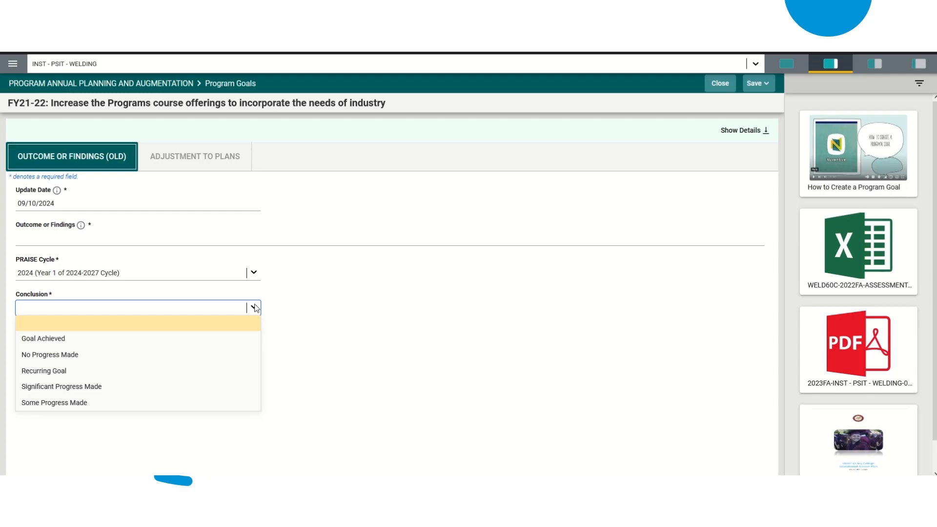
pyautogui.moveTo(217, 371)
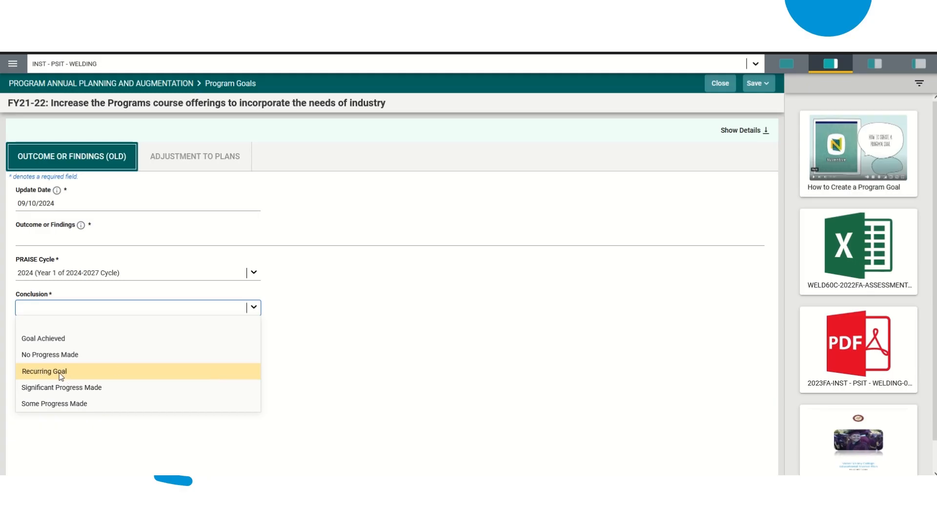
pyautogui.moveTo(135, 392)
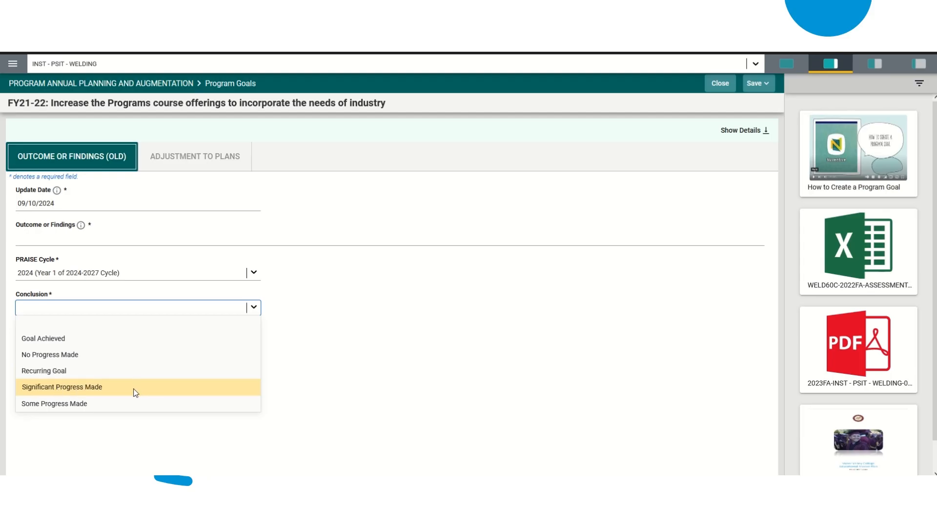